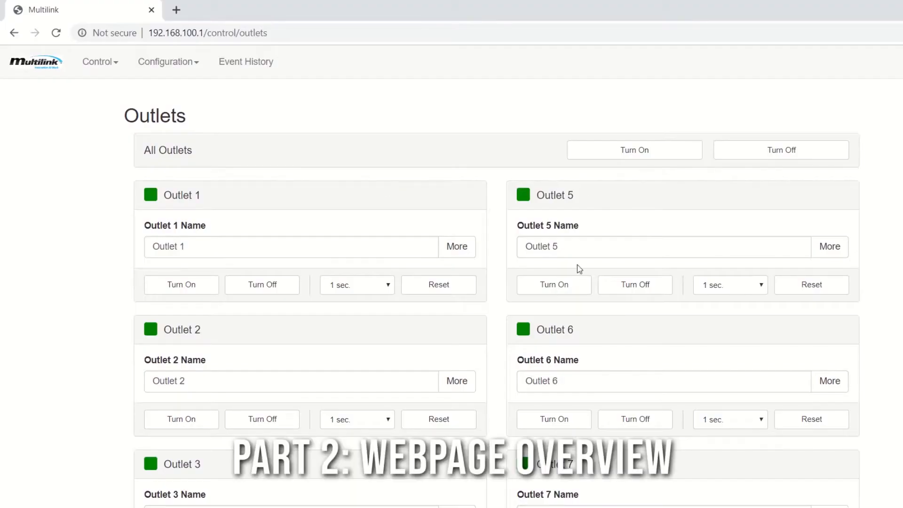
mouse_move(226, 218)
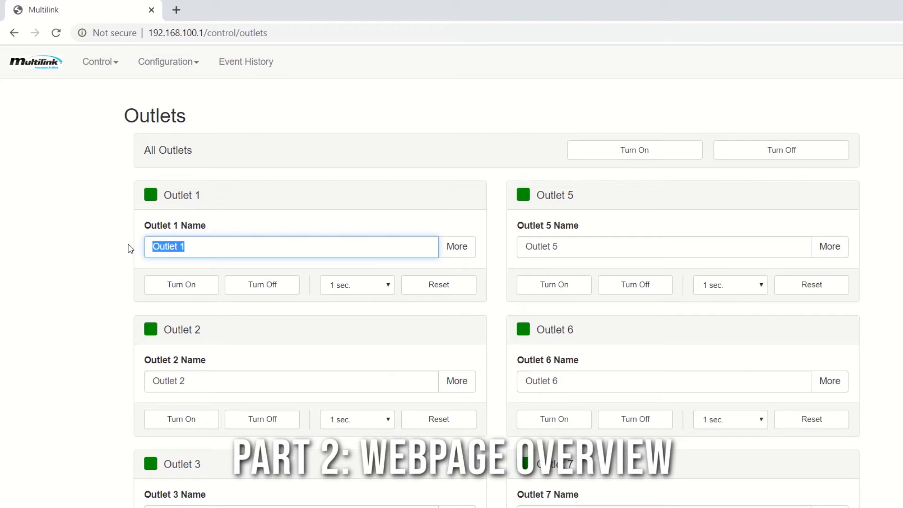
Rename Outlet 1 to 'UPS' in the Smart Tracker Outlets page.
type("UPS")
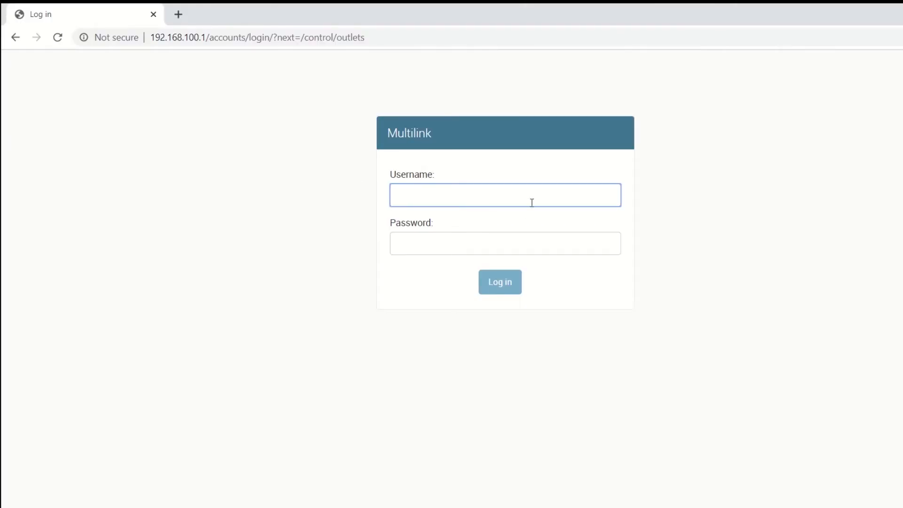
Enter the username 'user' on the Multilink sign-in page.
type("u")
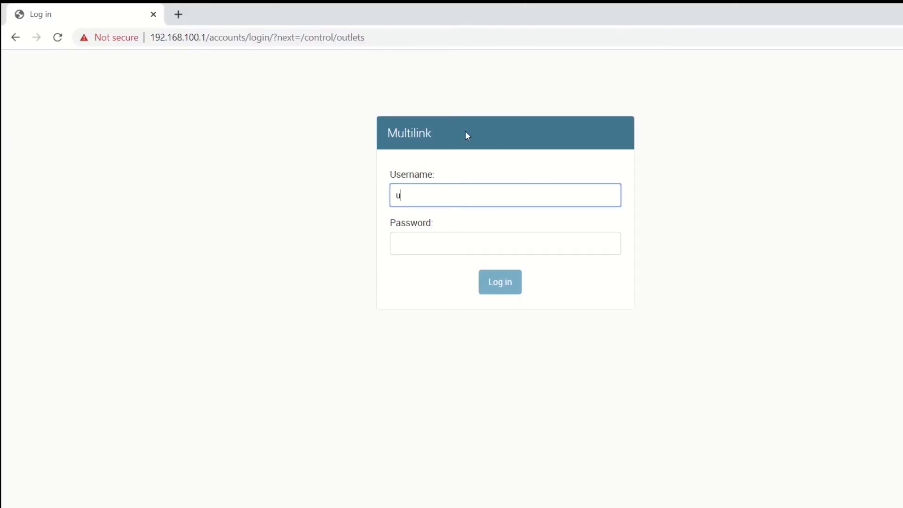
type("ser")
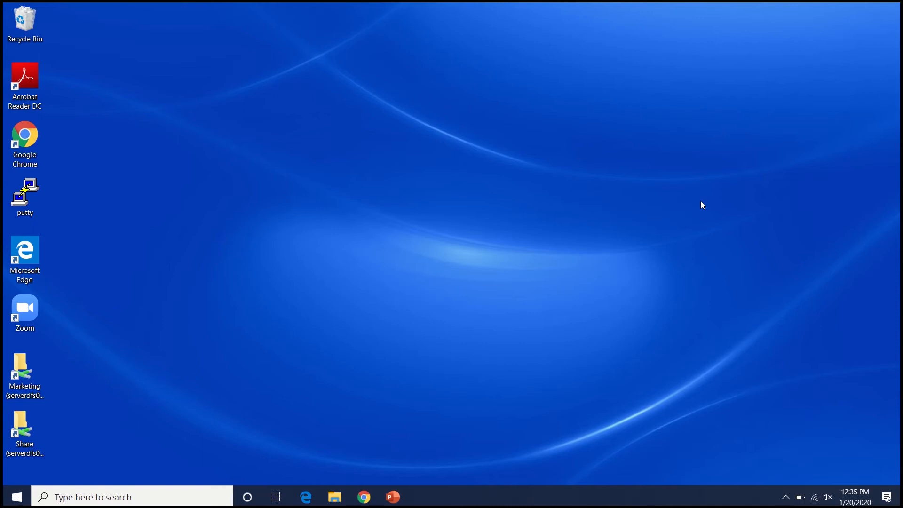
mouse_move(792, 455)
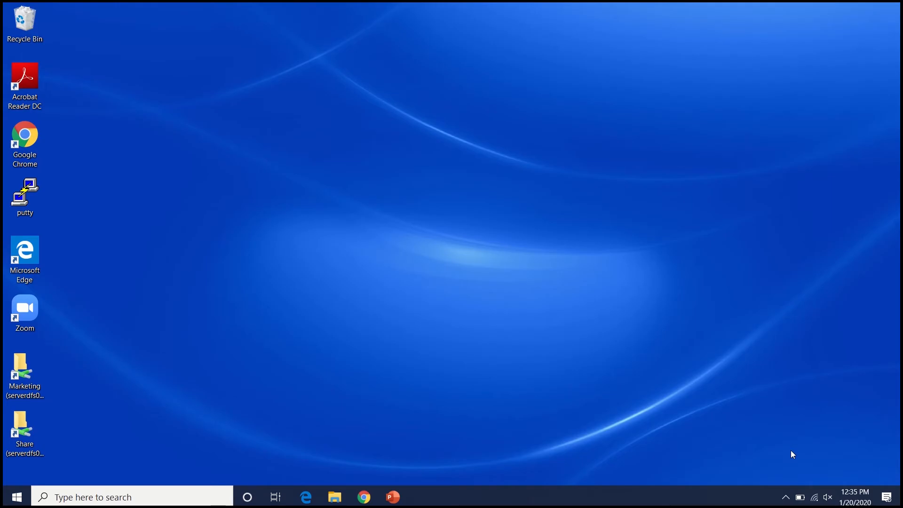
Reach the Network Connections adapter list from the network tray icon.
left_click(818, 496)
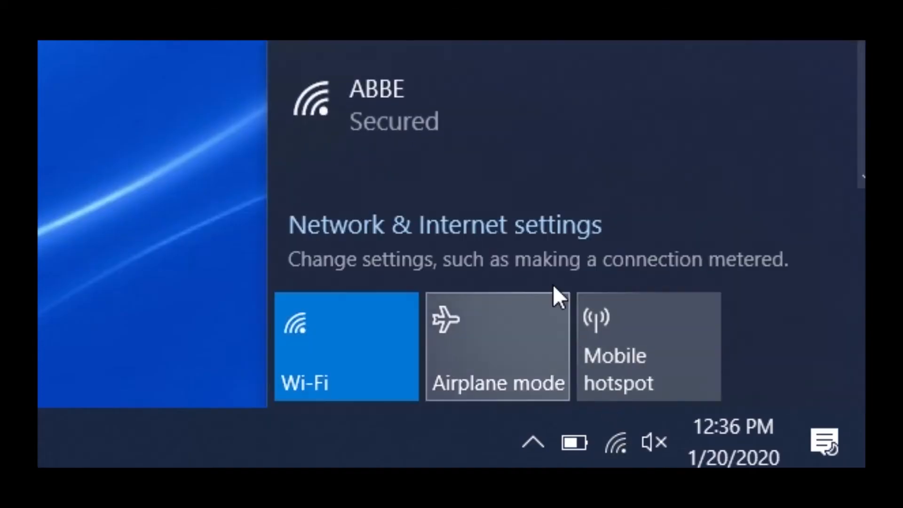
left_click(439, 225)
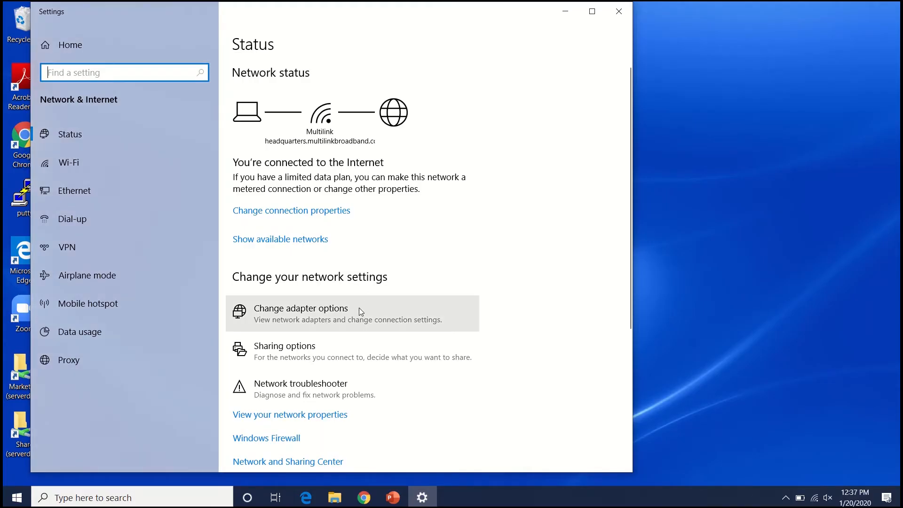
left_click(301, 307)
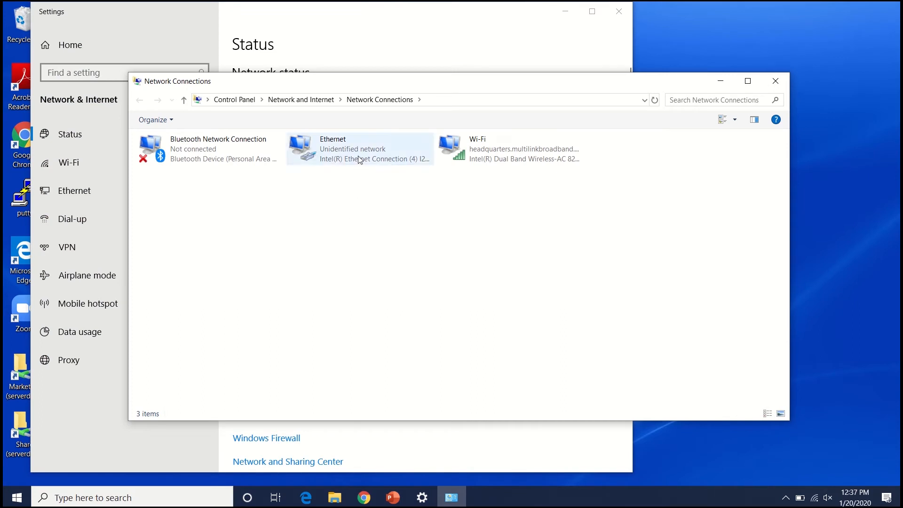
Bring up the Ethernet adapter's Internet Protocol Version 4 properties.
right_click(359, 159)
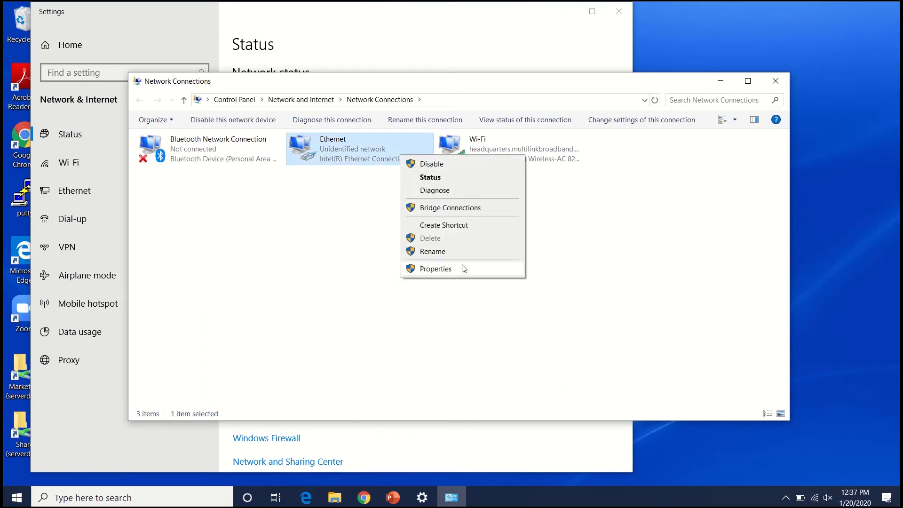
left_click(435, 269)
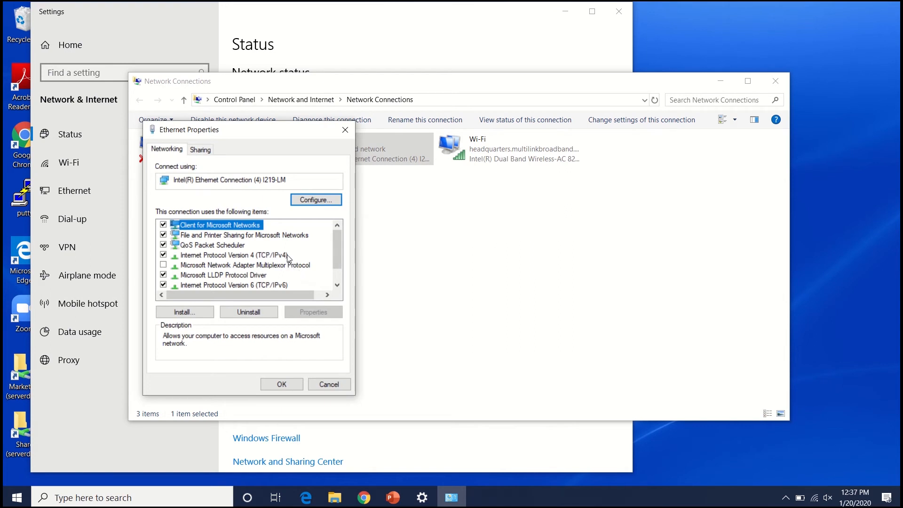
left_click(235, 255)
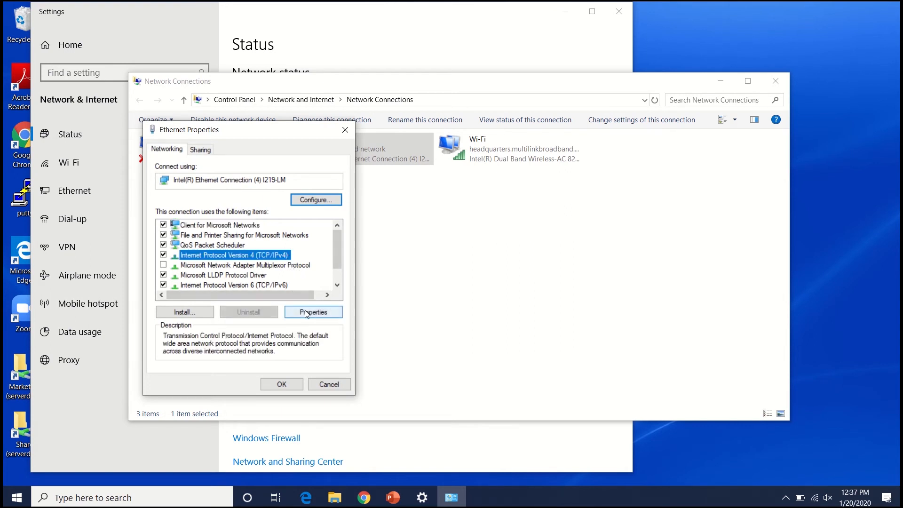
left_click(312, 311)
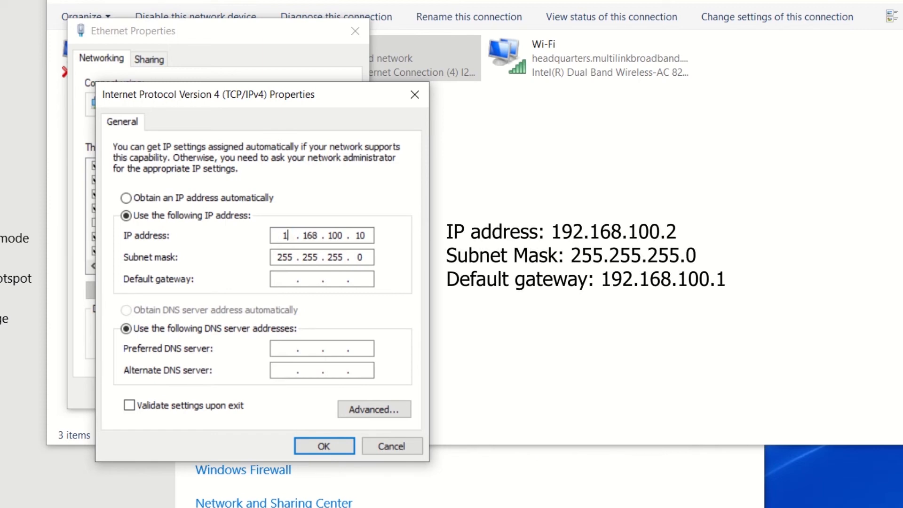
Assign static IP 192.168.100.2, subnet 255.255.255.0, gateway 192.168.100.1 and confirm.
type("92")
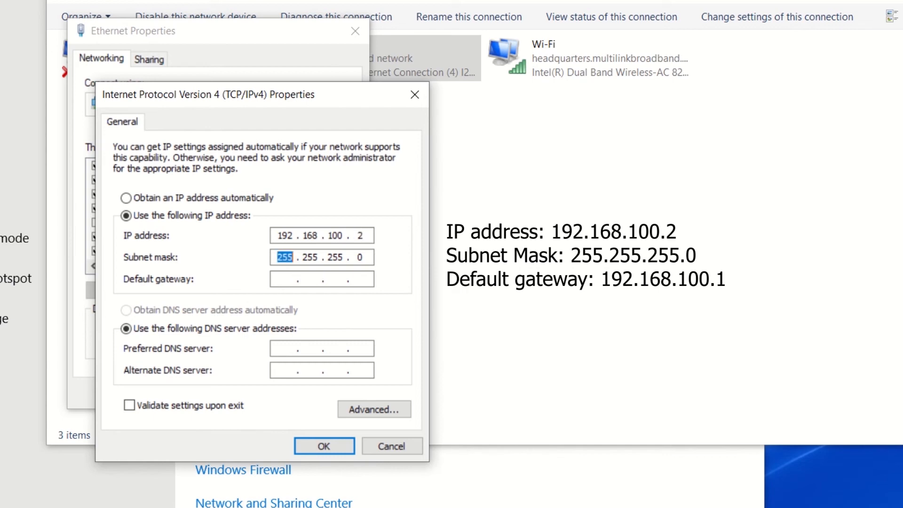
type("1 . . .")
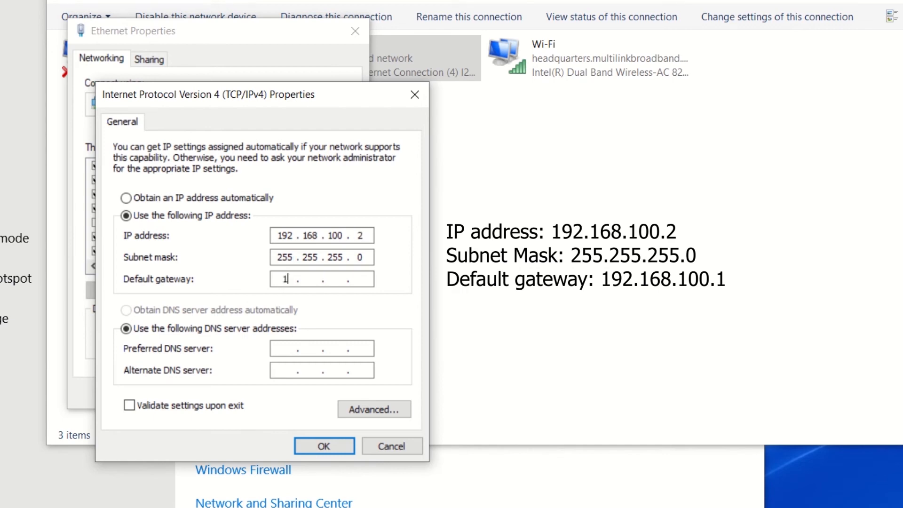
type("92")
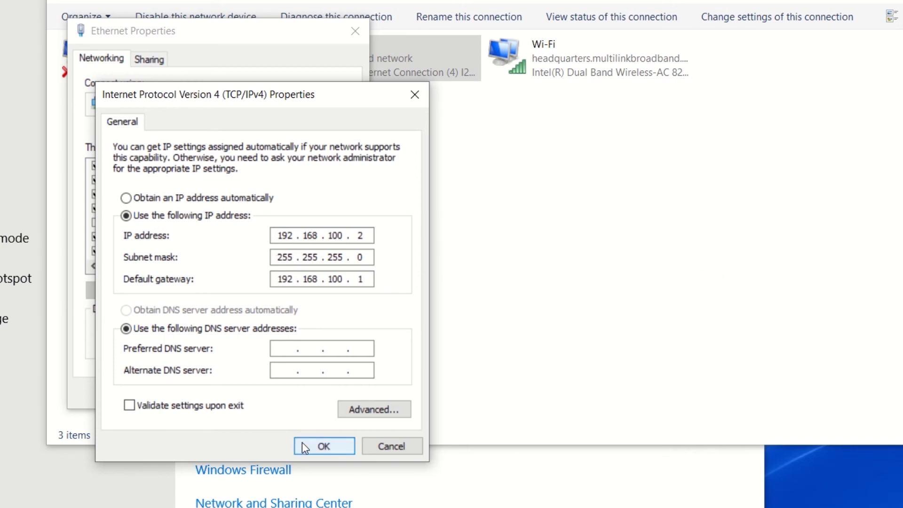
left_click(324, 446)
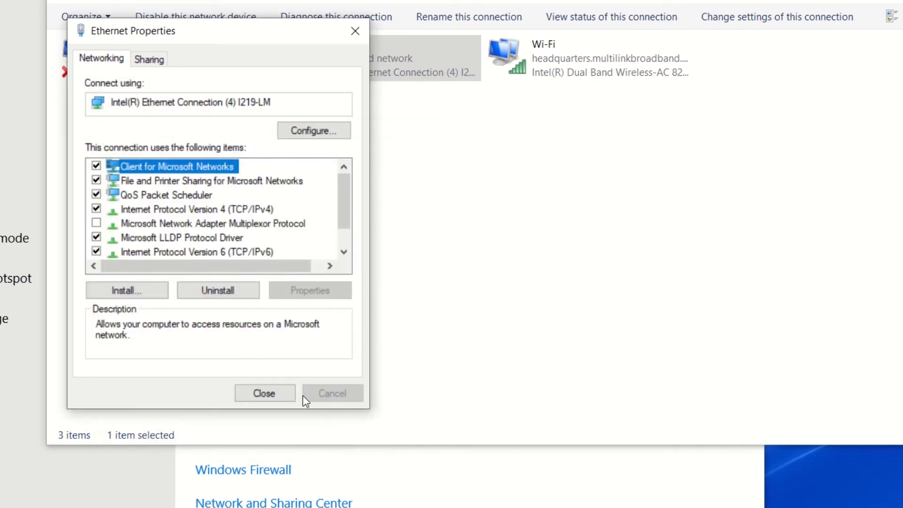
Close the Ethernet Properties dialog so the adapter starts identifying its network.
left_click(266, 393)
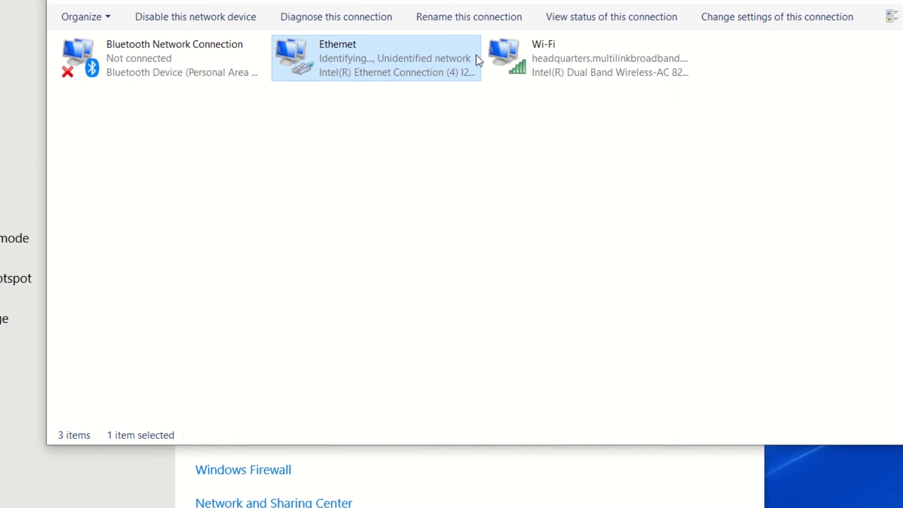
mouse_move(465, 89)
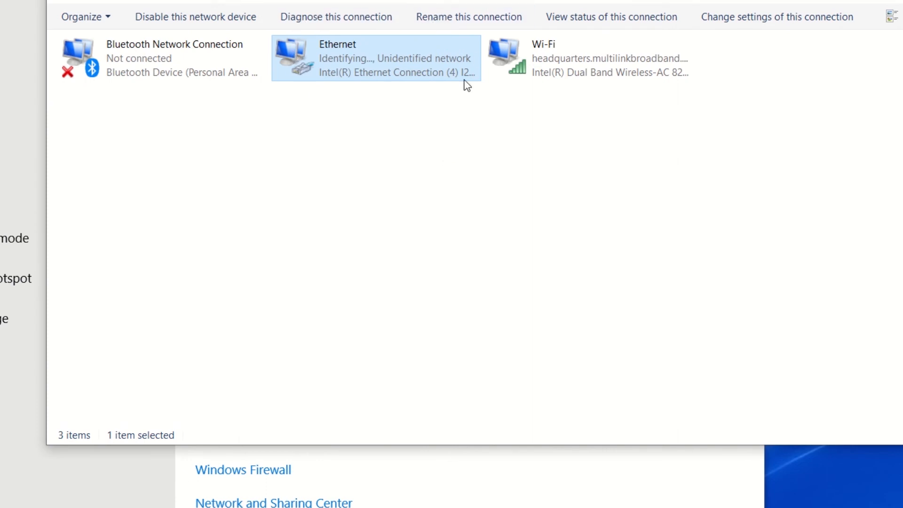
mouse_move(416, 17)
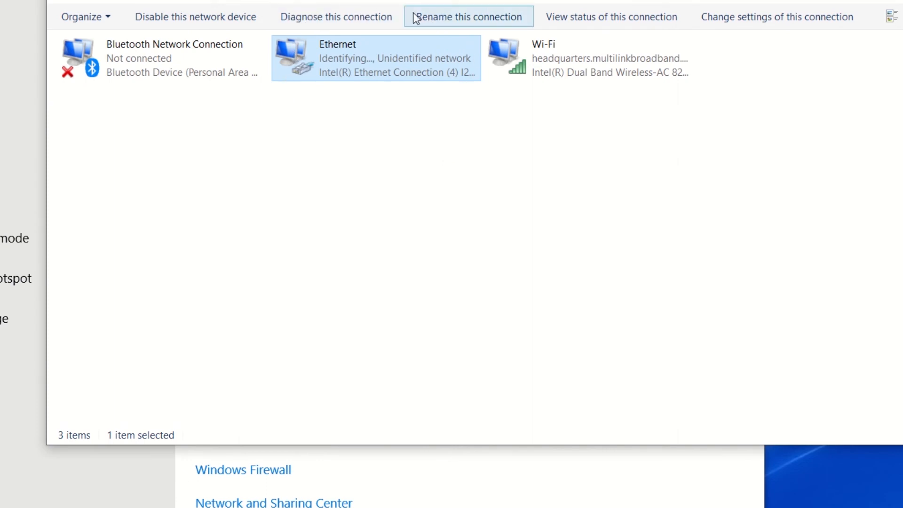
mouse_move(422, 119)
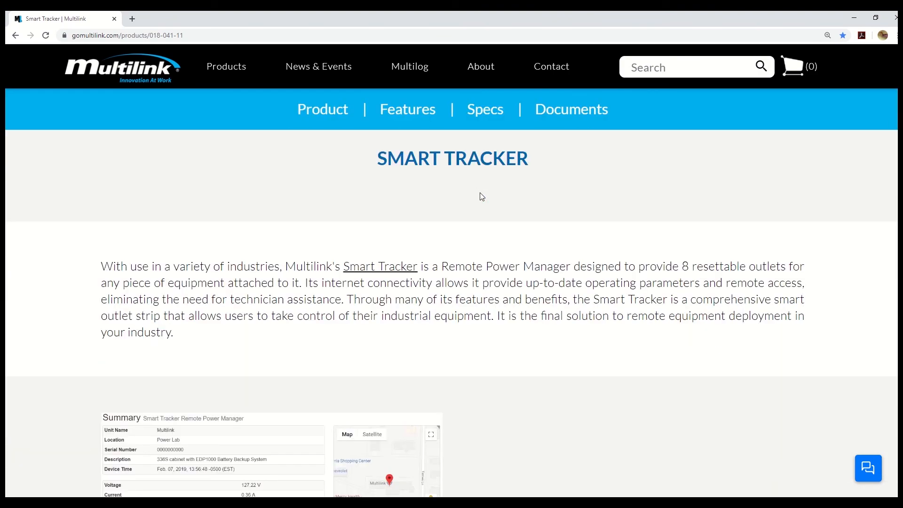
Open the Smart Tracker User Manual PDF and scroll to its table of contents.
left_click(571, 109)
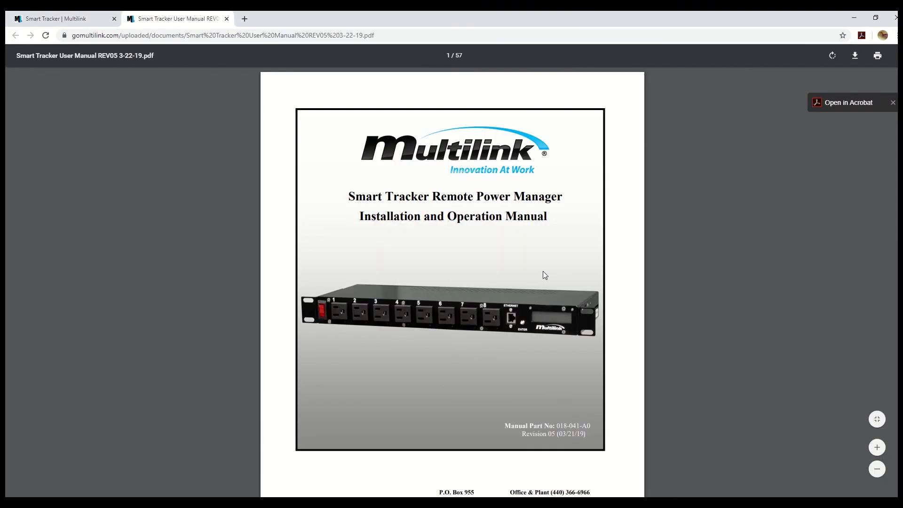
scroll("down", 3)
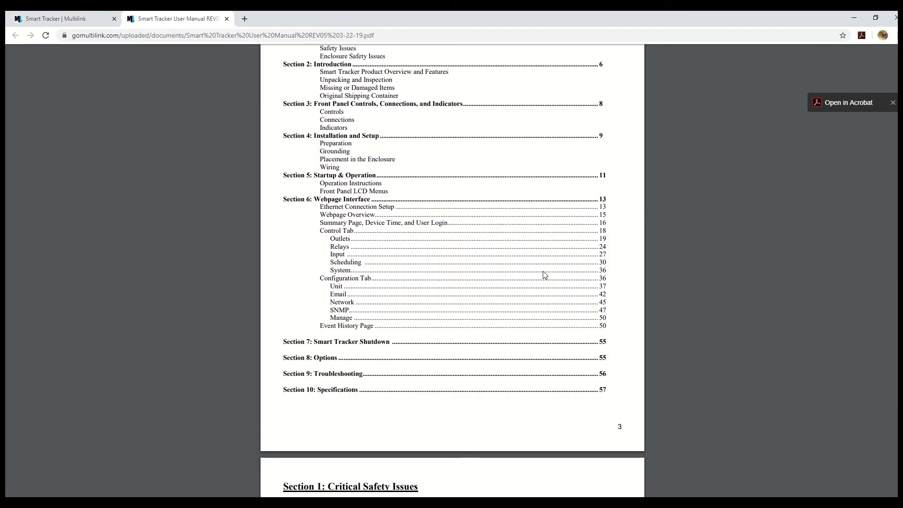